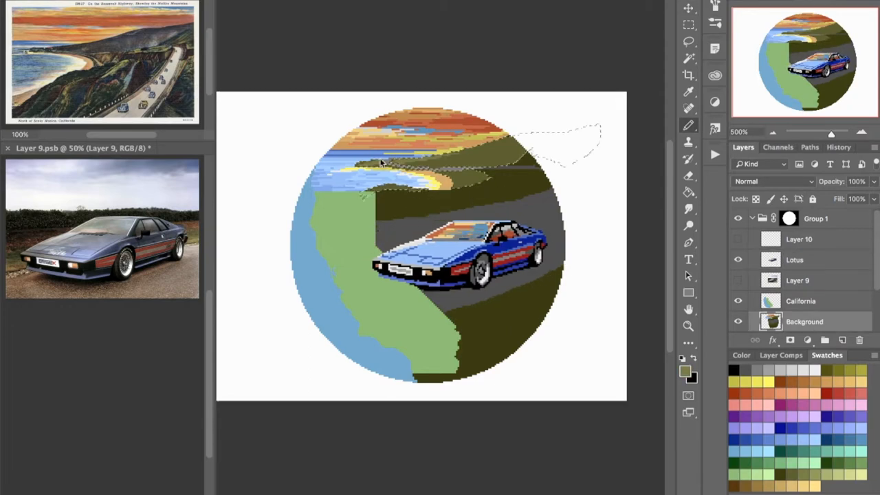
- Scroll through the Retronator Magazine Octobit feature, browsing its gallery of pixel-art entries
left_click(794, 260)
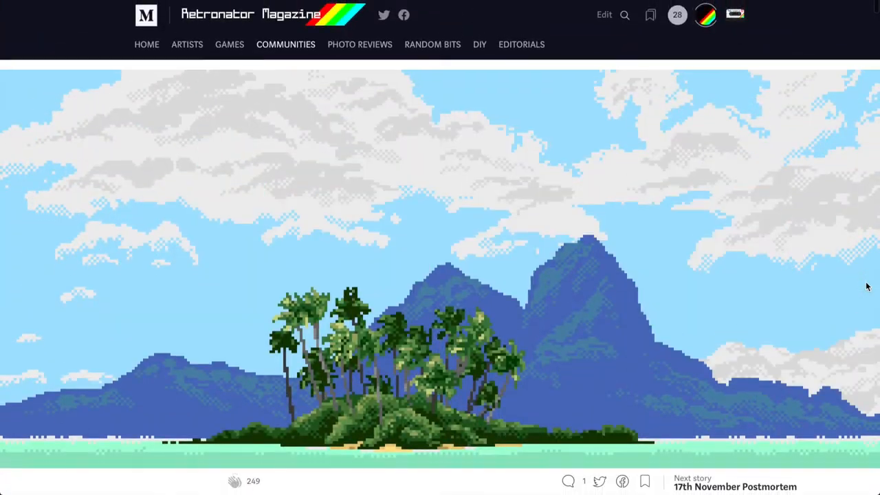
scroll("down", 3)
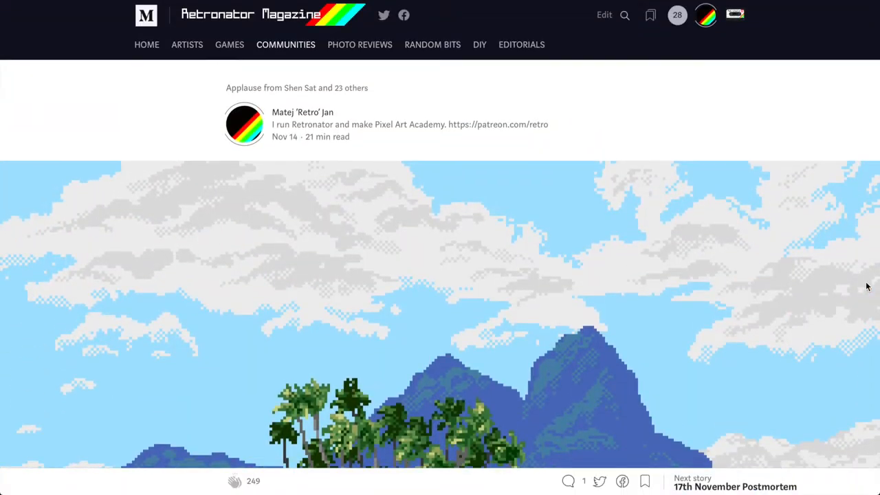
scroll("down", 3)
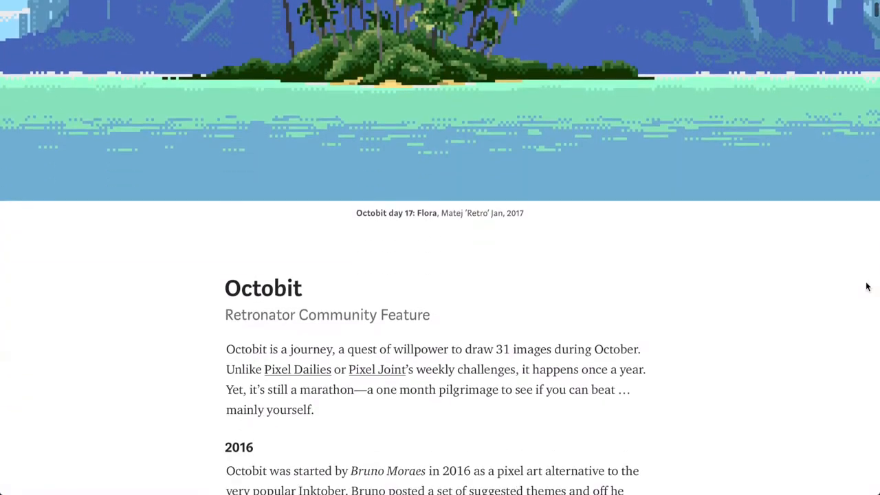
scroll("down", 3)
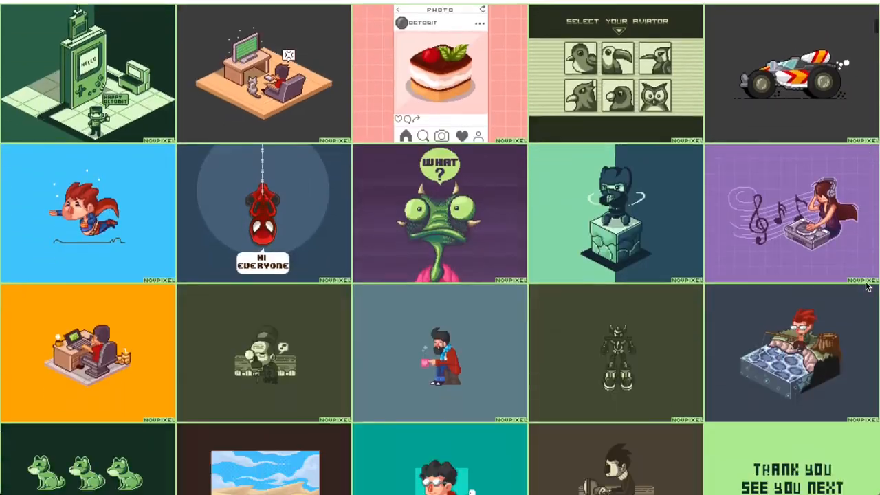
scroll("down", 3)
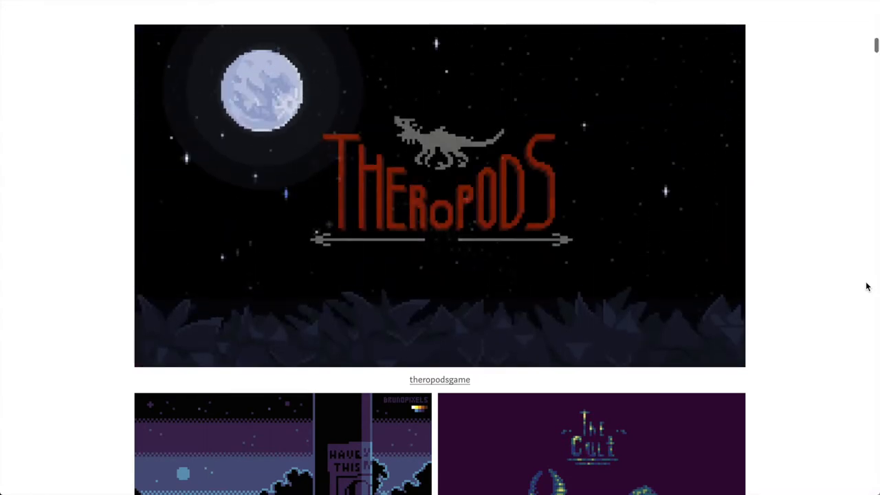
scroll("down", 3)
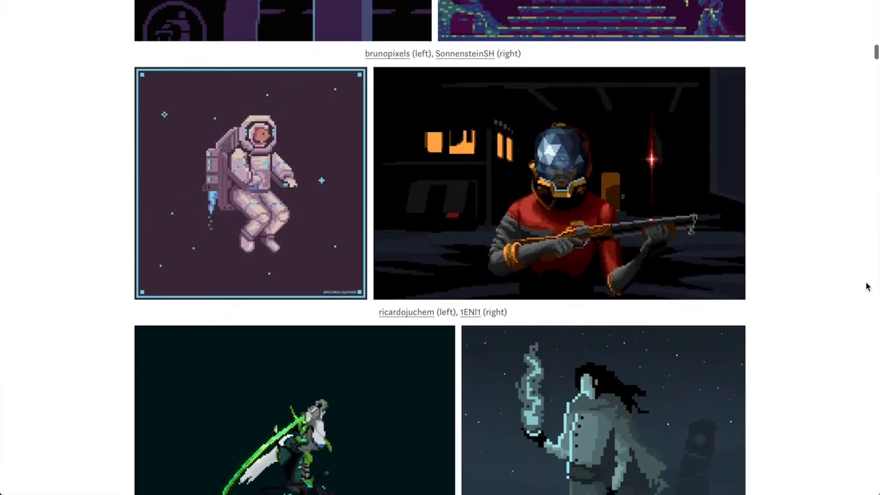
scroll("down", 3)
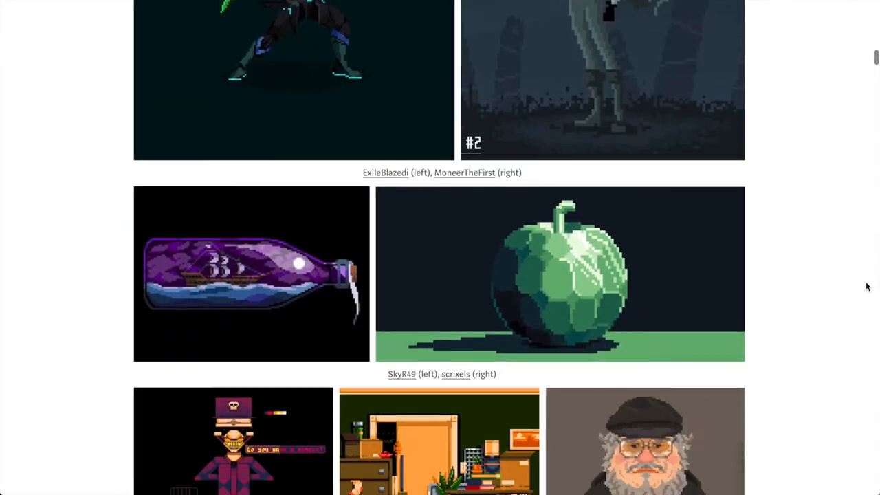
scroll("down", 3)
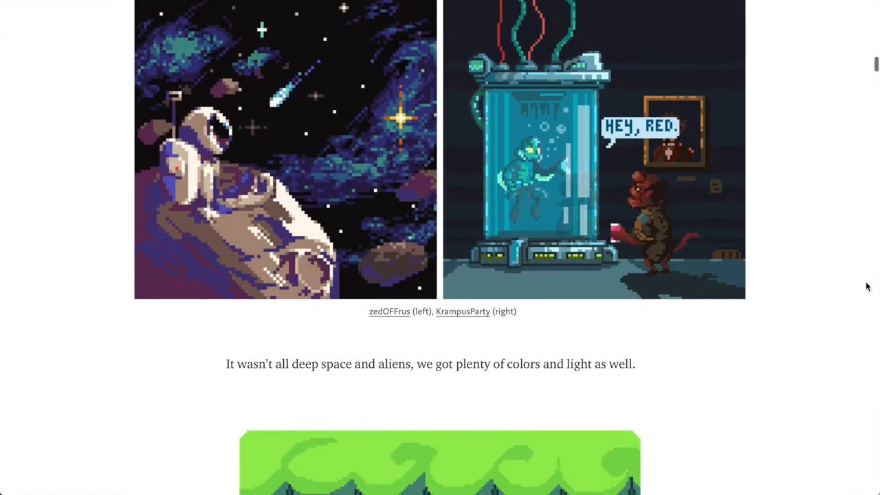
scroll("down", 3)
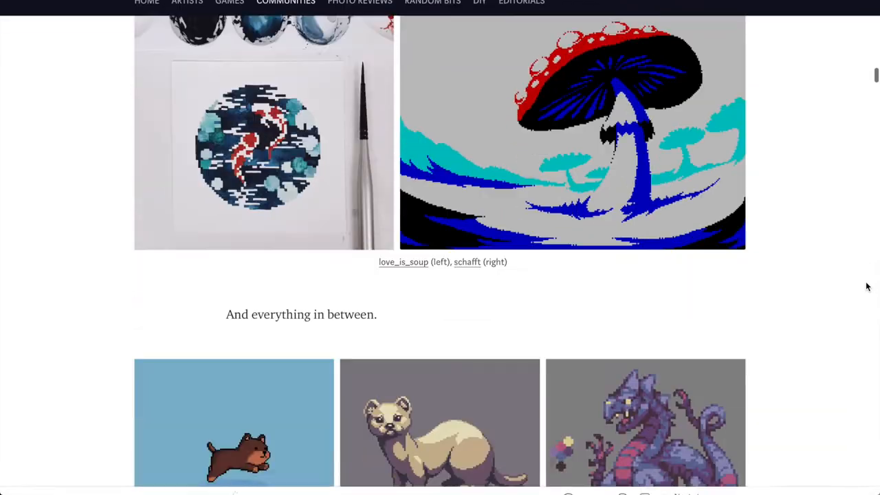
scroll("down", 3)
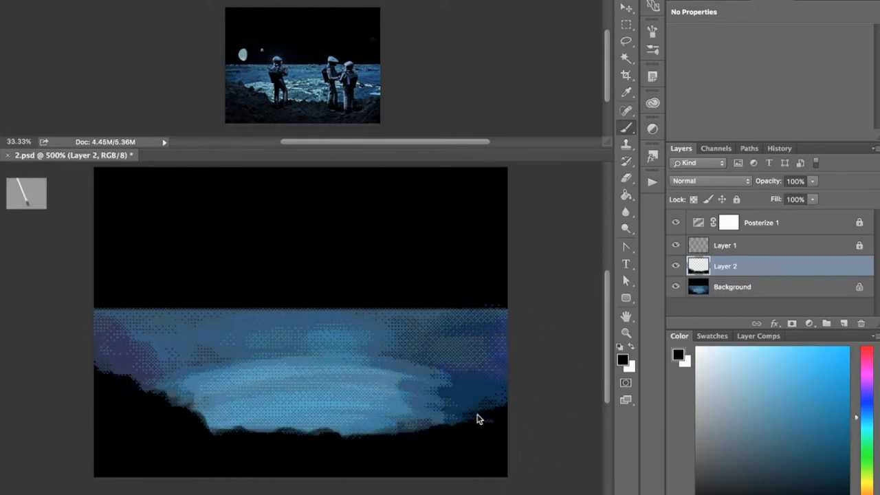
- Paint the astronauts on Layers 3 and 4, then add a Levels adjustment and toggle it to compare
left_click(732, 287)
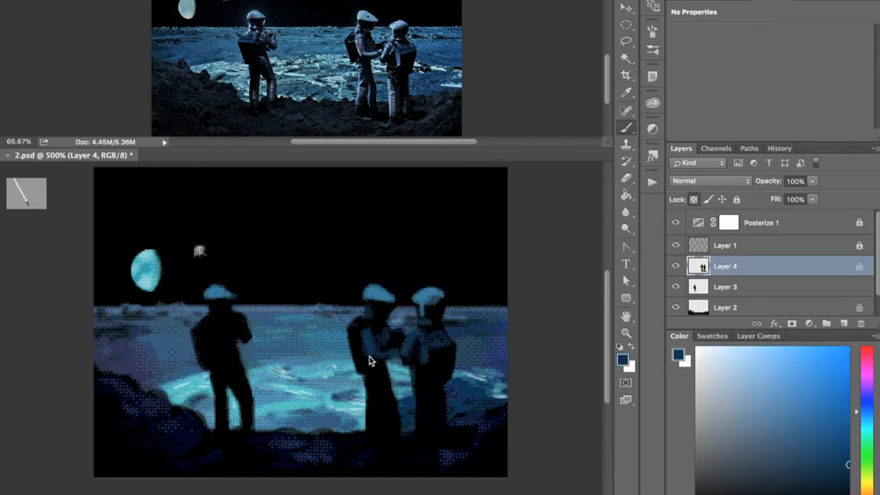
left_click(725, 286)
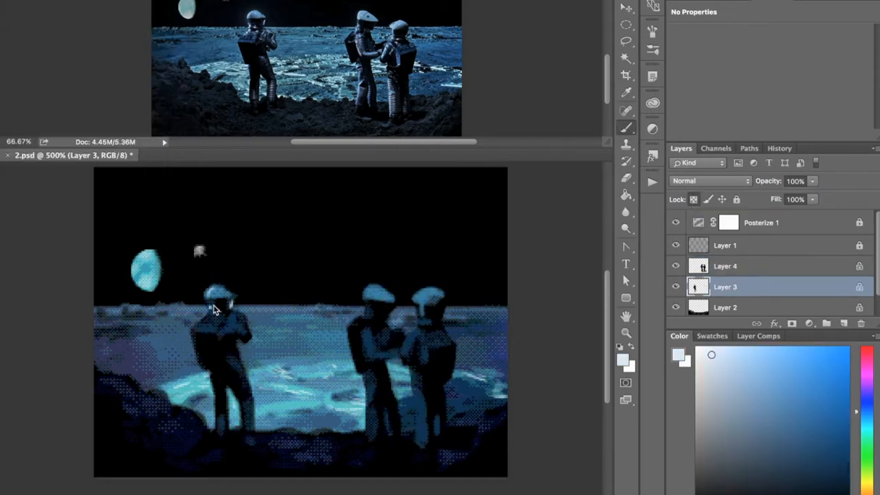
left_click(725, 266)
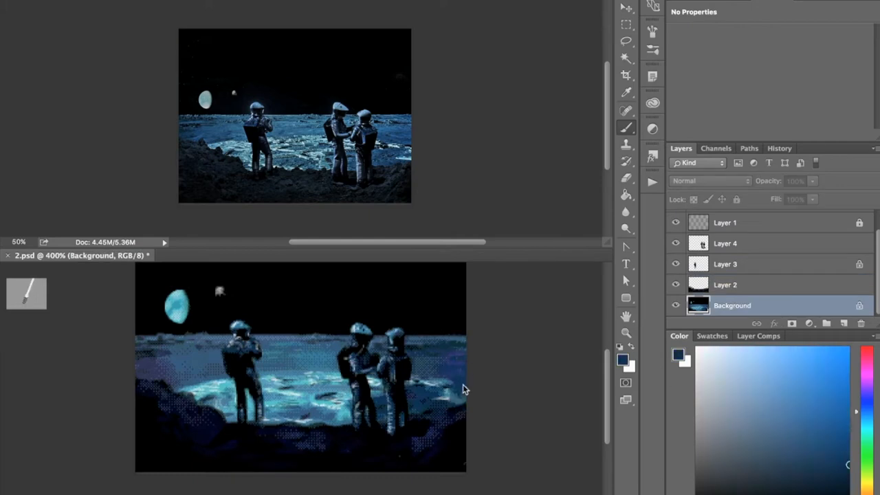
left_click(676, 268)
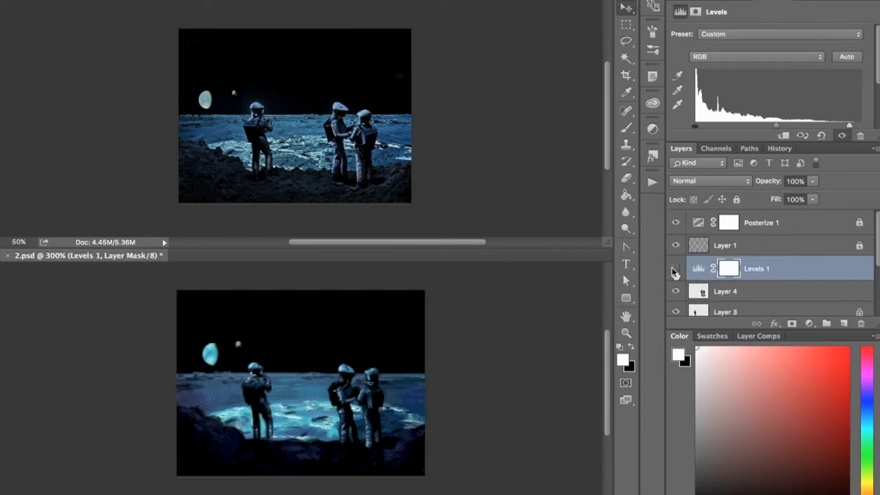
left_click(769, 268)
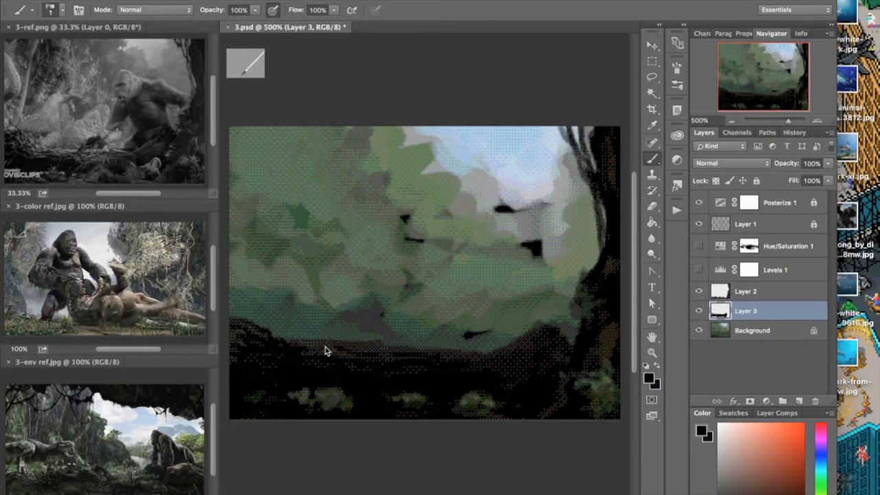
- Paint the foreground log and fallen creature, then darken them with Hue/Saturation (Saturation -34, Lightness -9)
left_click(751, 330)
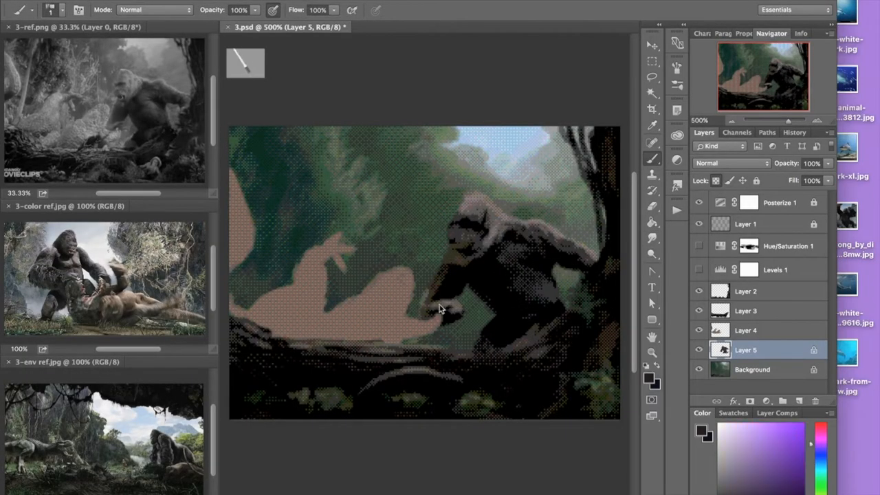
left_click(745, 330)
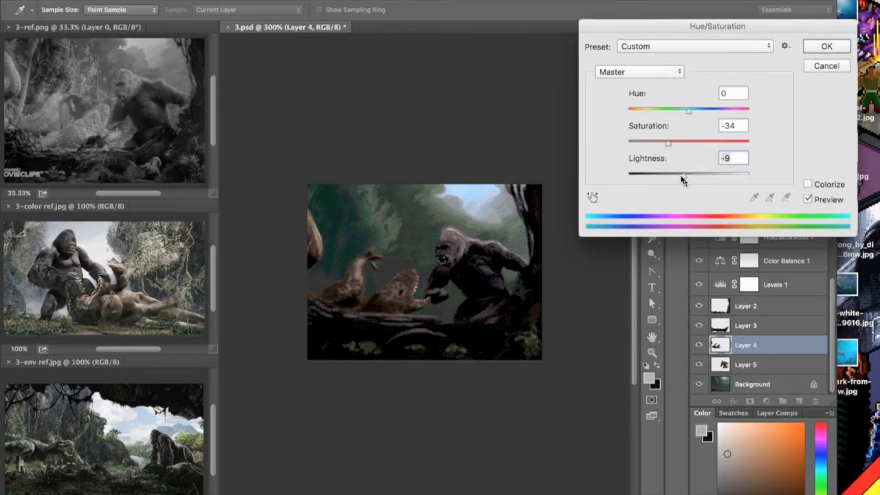
left_click(826, 46)
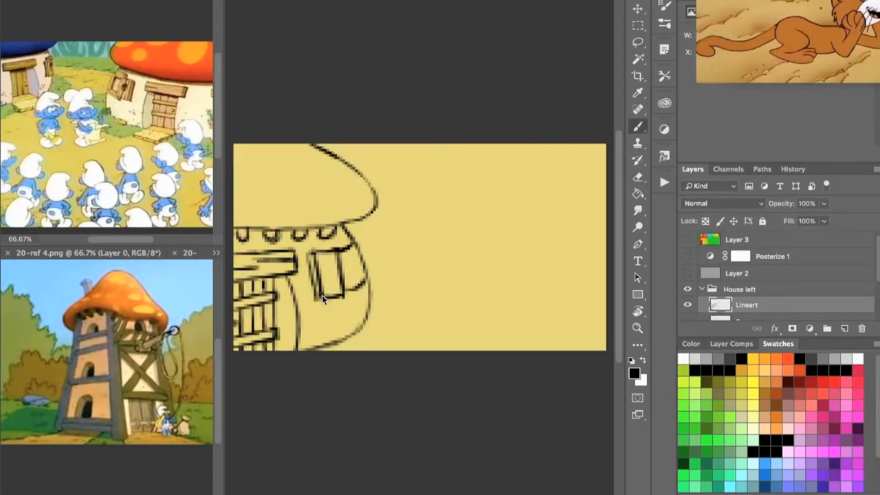
- Paint the mushroom house's window, orange roof and pale stump wall, then pick a grey-blue colour
left_click(688, 239)
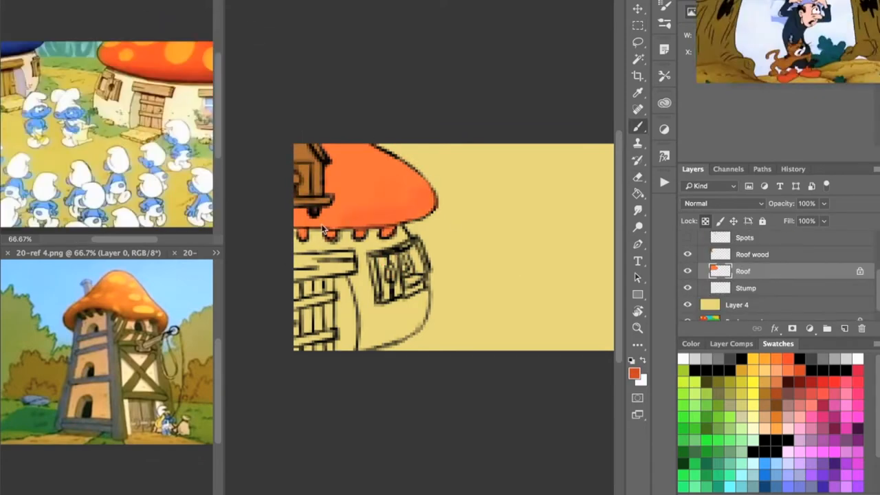
left_click(752, 254)
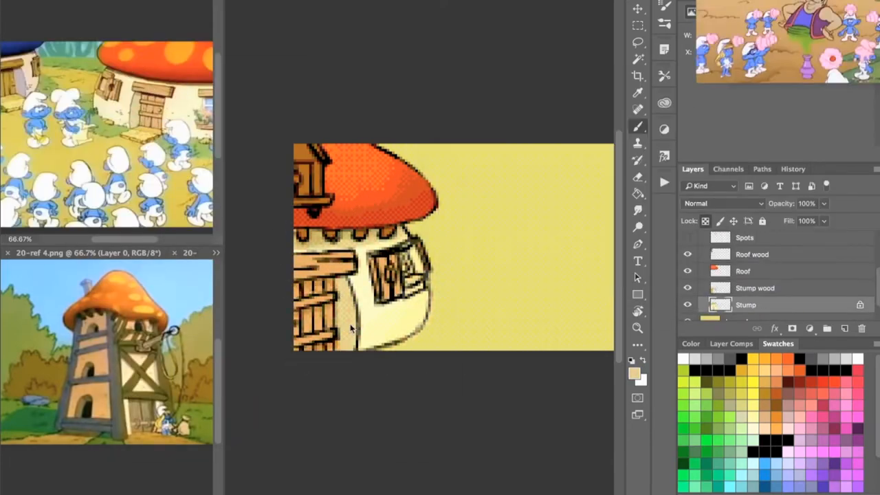
left_click(631, 371)
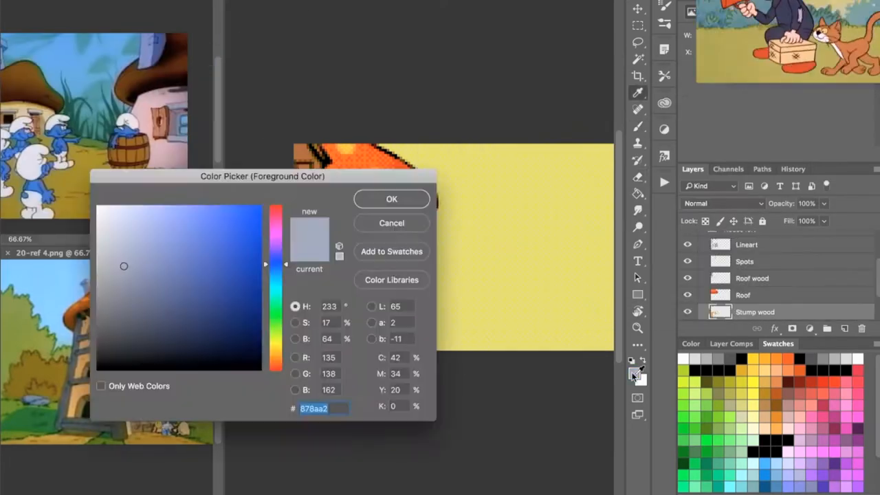
left_click(391, 199)
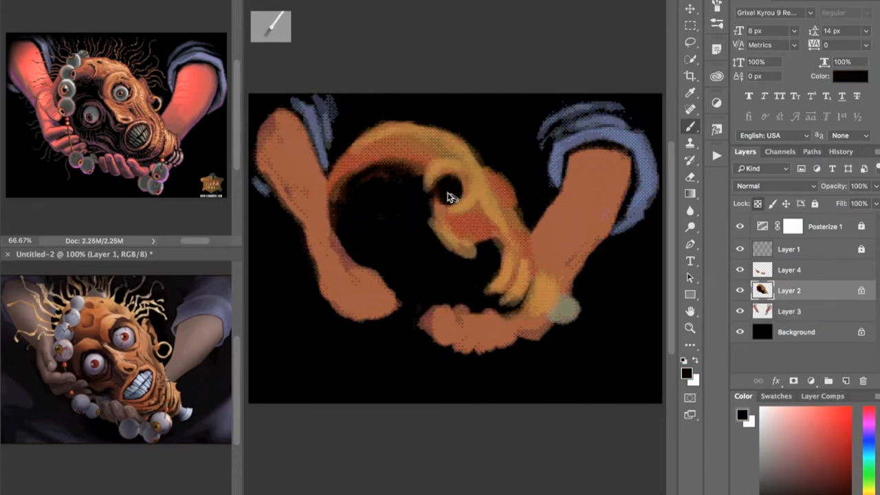
- Paint the face's open mouth and purple shadowed side, then shape and detail the left-hand fingers
left_click(467, 220)
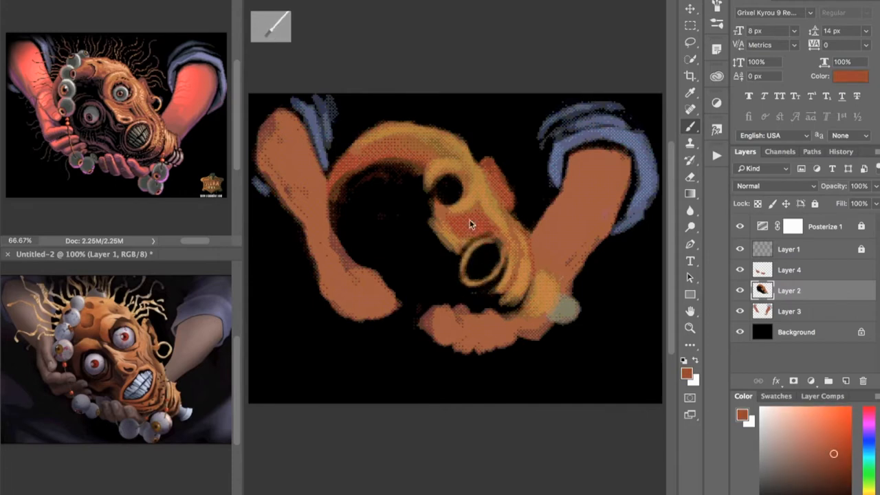
left_click_drag(453, 220, 371, 240)
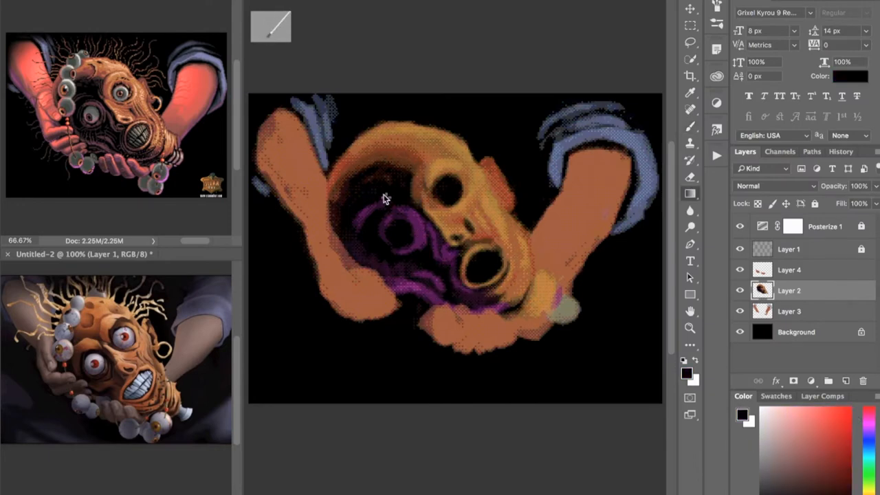
left_click_drag(385, 200, 550, 313)
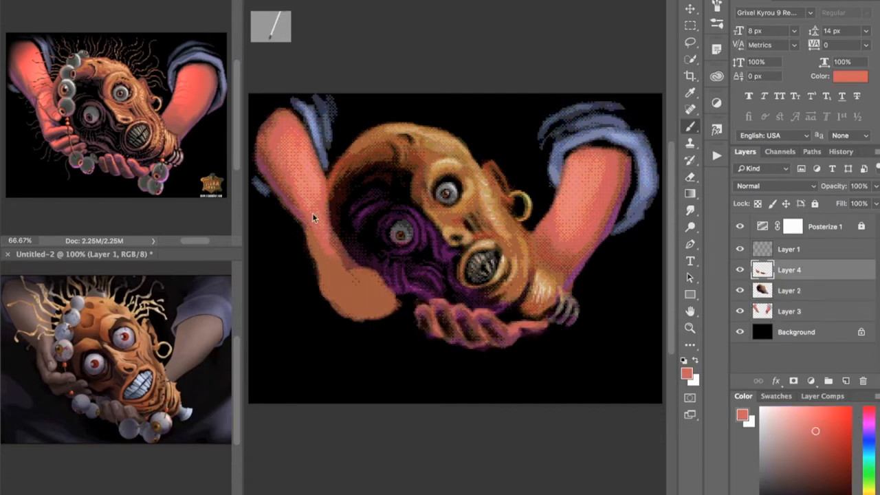
left_click_drag(313, 219, 360, 316)
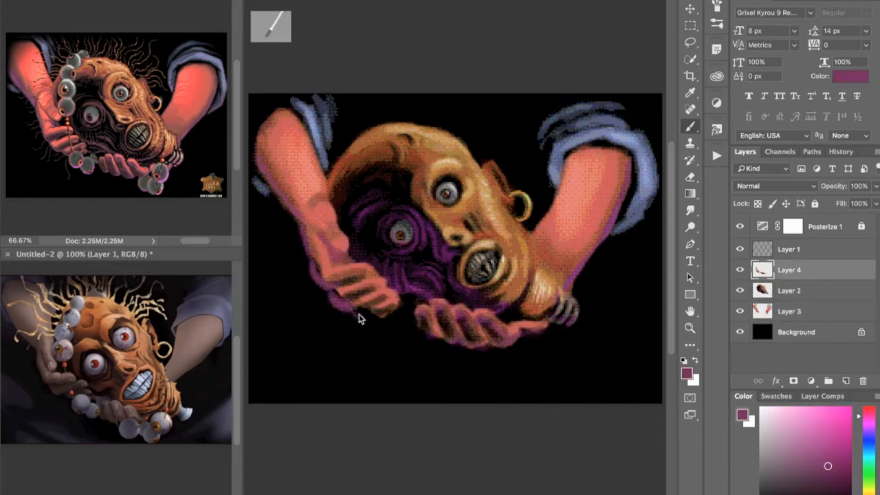
left_click(789, 290)
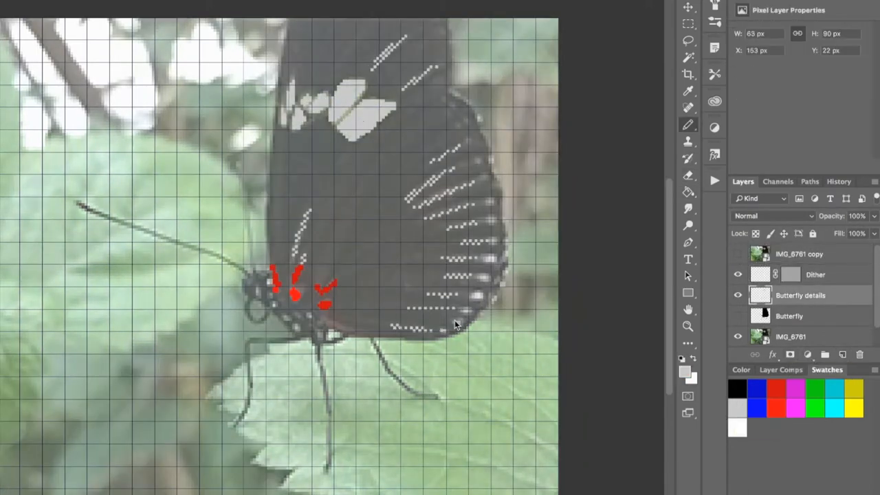
- Add white dots along the butterfly's wing stripes on the Butterfly details layer
left_click(790, 315)
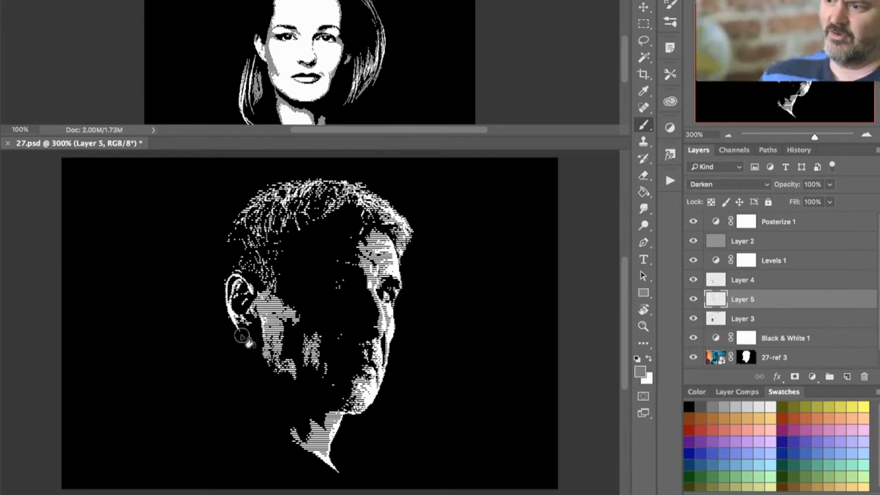
- Paint brighter highlights around the man's ear and across his face
left_click(742, 318)
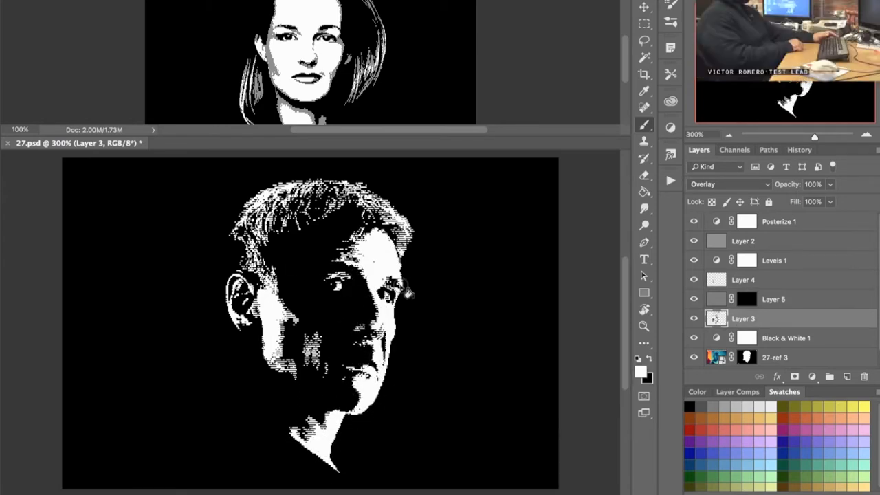
left_click(772, 299)
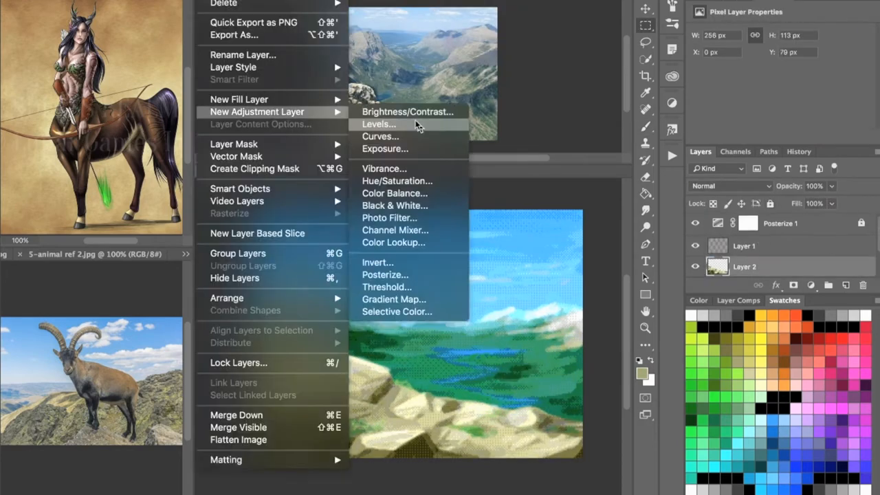
- Add a Levels adjustment layer over the dithered mountain lake painting
left_click(379, 124)
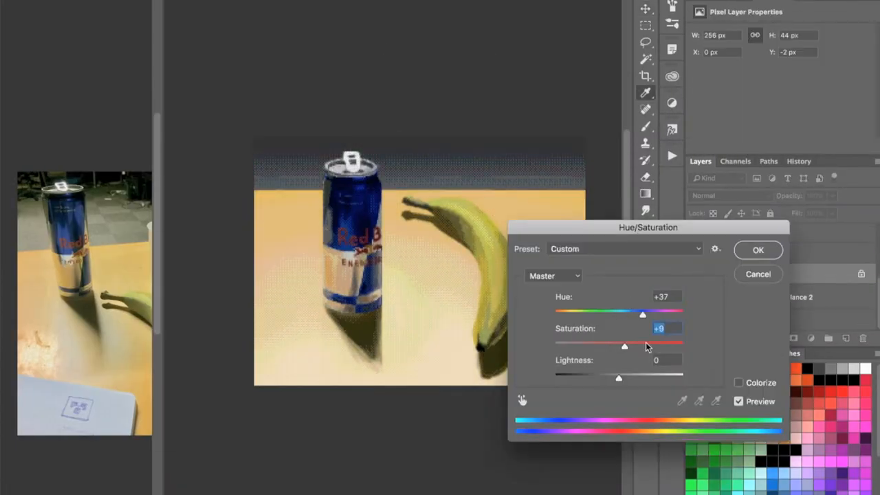
- Adjust the can-and-banana painting's Hue/Saturation to Hue +37 and Saturation +9
left_click(757, 250)
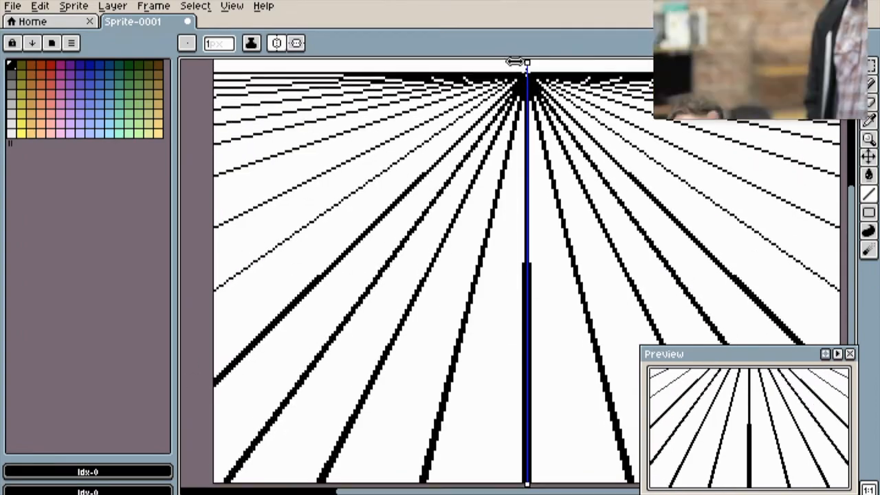
- Draw black perspective lines radiating from the top vanishing point with the Line tool
left_click(516, 43)
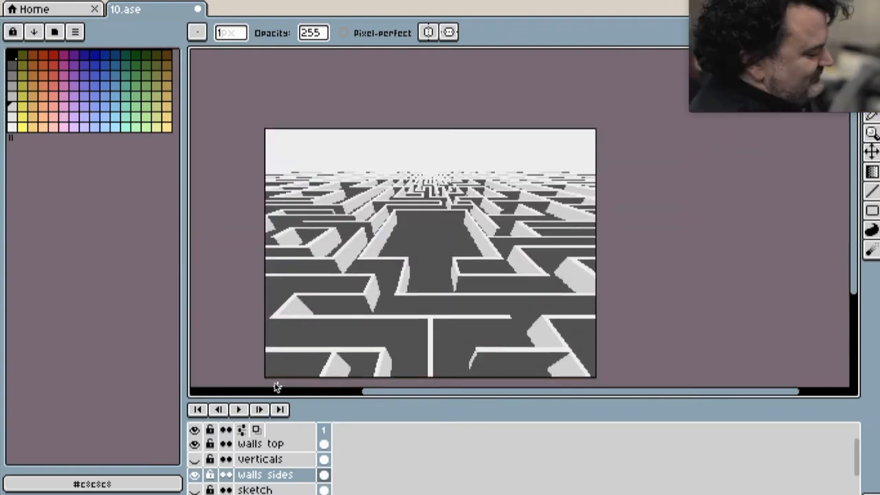
- Paint the lit wall tops, verticals and sides of the grey maze over the sketch
left_click(260, 460)
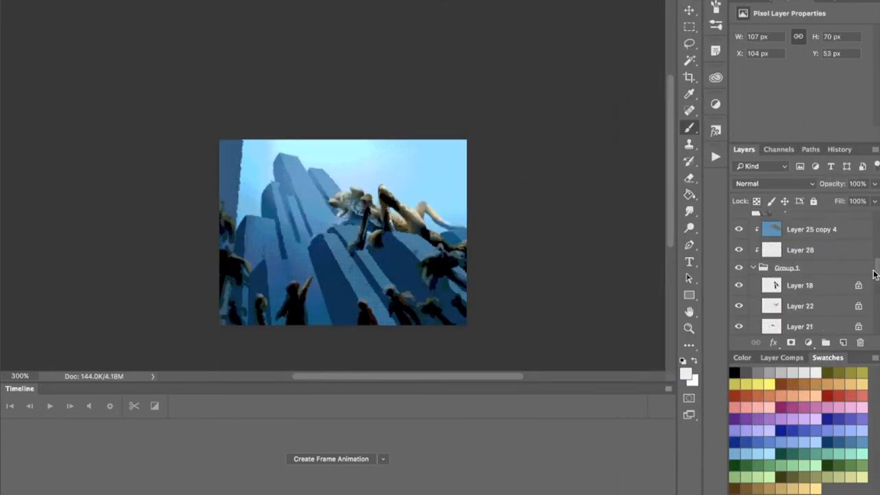
- Paint the tall blue towers, the swimming figure and the dark silhouettes on new layers
left_click(837, 273)
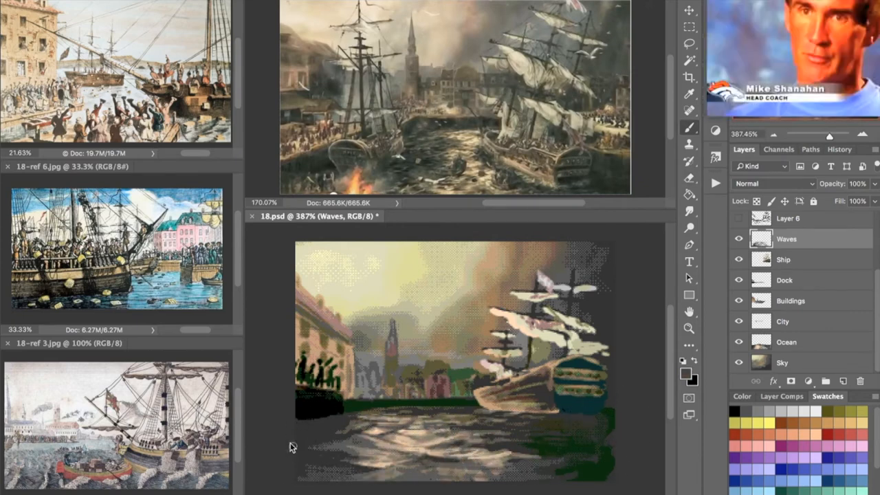
- Paint the ships, dock, city buildings and rippling waves on their separate layers
left_click(784, 259)
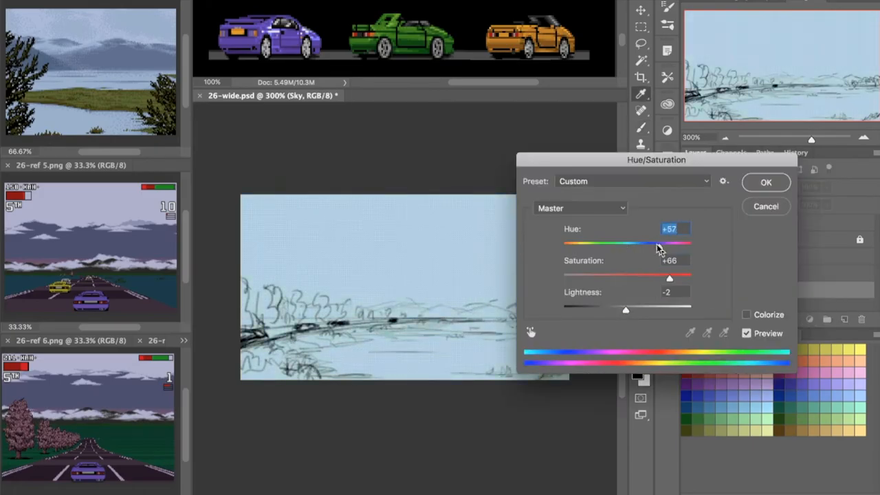
- Recolour the sky with Hue/Saturation at Hue +57, Saturation +66, Lightness -2
left_click(766, 182)
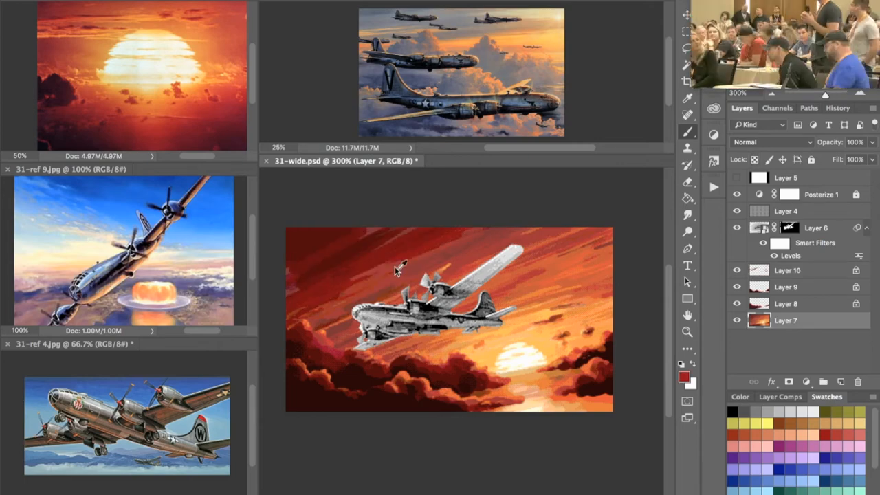
- Add a Levels adjustment layer to the grayscale airplane painting and adjust its levels
left_click(786, 303)
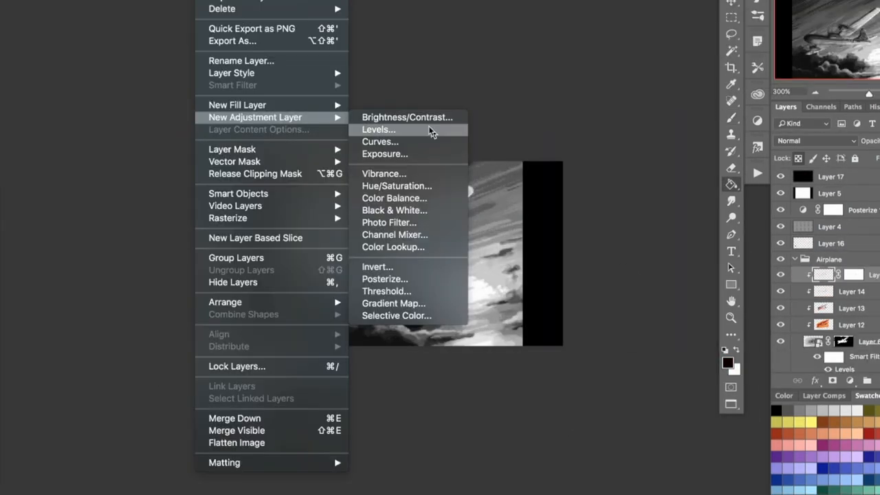
left_click(378, 129)
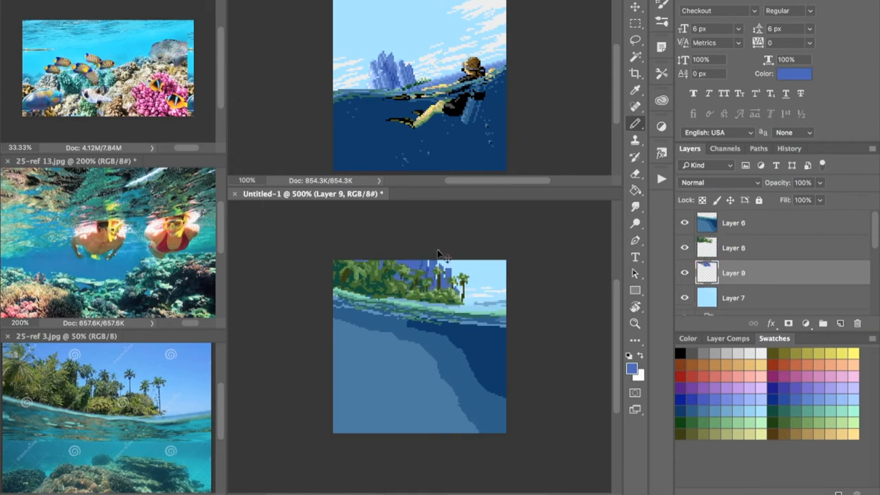
- Pencil a red-and-yellow snorkelling swimmer on a new layer under the waterline
left_click(732, 222)
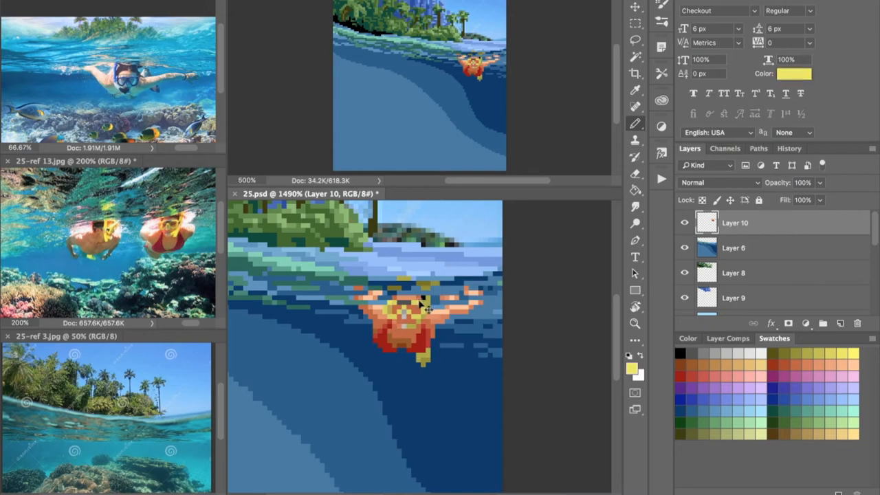
- Pencil in coral, a school of yellow fish, a sea turtle and a rounded rock
left_click(733, 273)
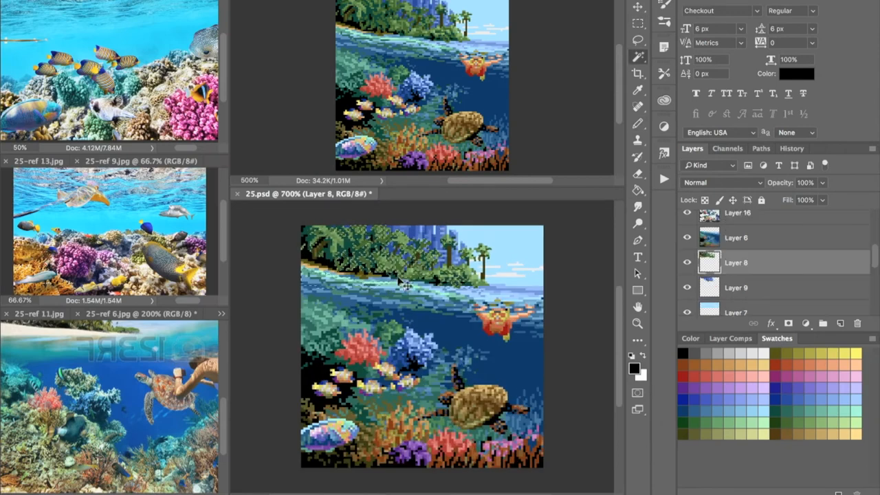
- Switch to Full Screen Mode to view the finished reef painting
left_click(735, 237)
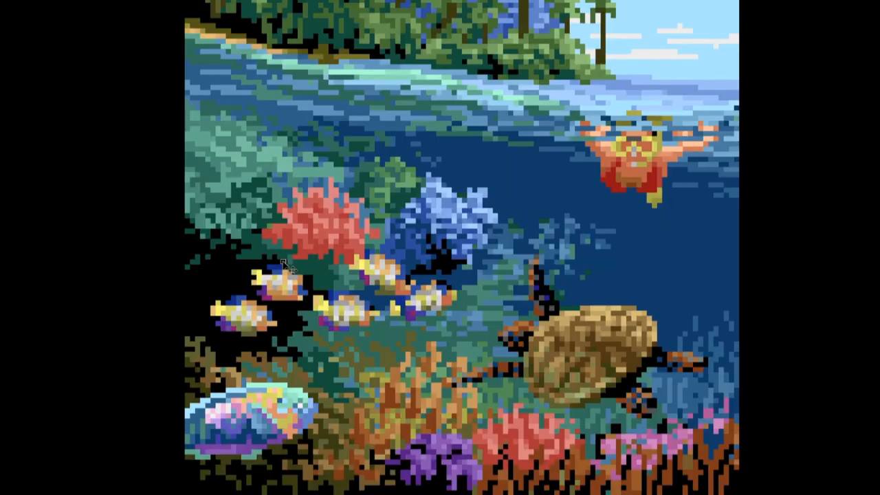
mouse_move(491, 350)
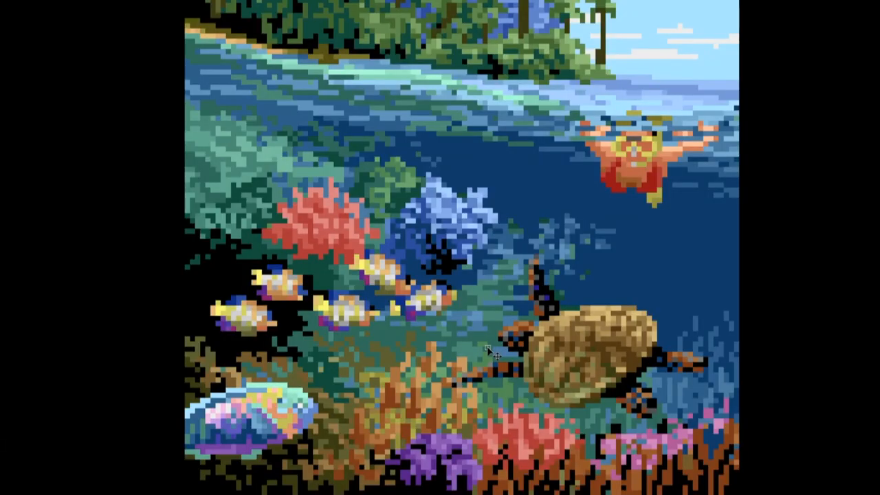
mouse_move(868, 438)
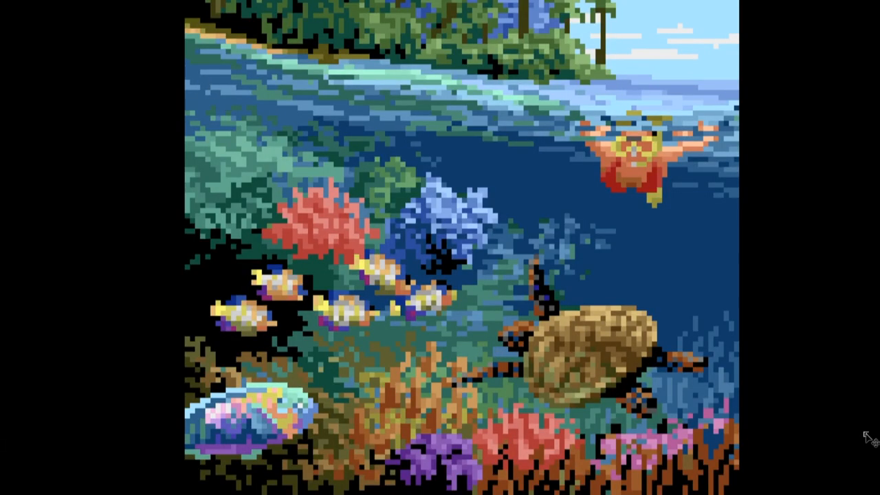